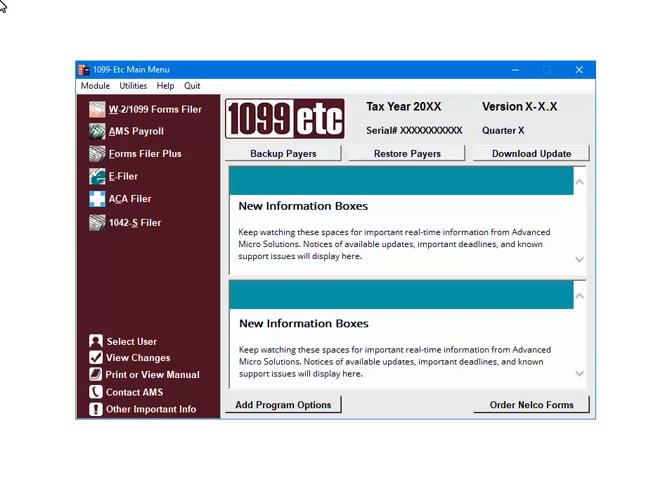
{"action": "mouse_move", "coordinate": [144, 188]}
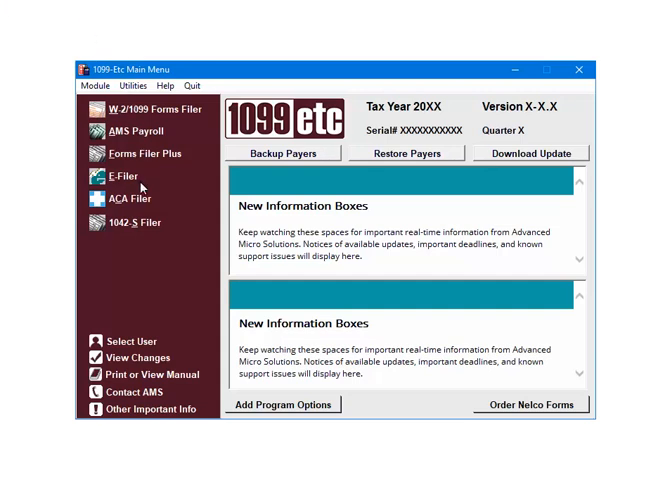
Step: Enter the E-Filer module from the 1099-Etc main menu
{"action": "left_click", "coordinate": [122, 176]}
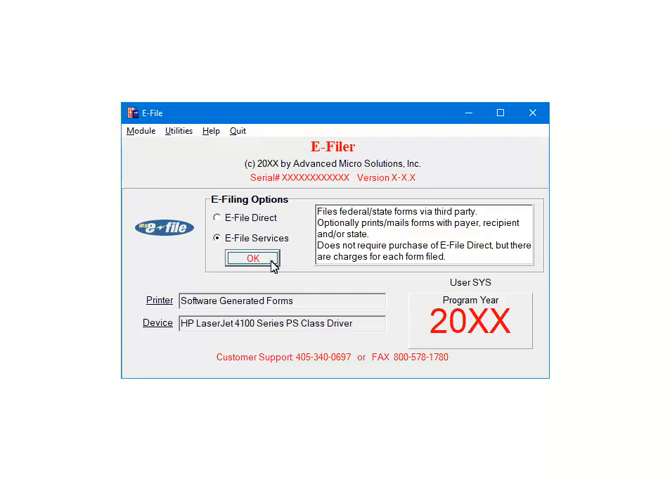
Step: Proceed with E-File Services to the transmitter Account Setup form
{"action": "left_click", "coordinate": [260, 260]}
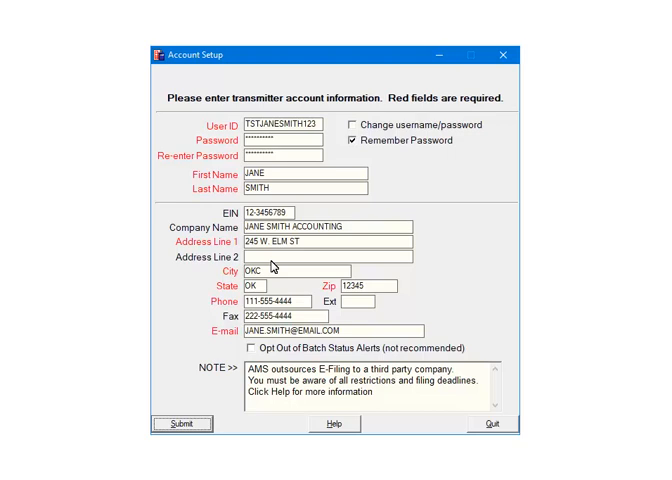
{"action": "mouse_move", "coordinate": [210, 344]}
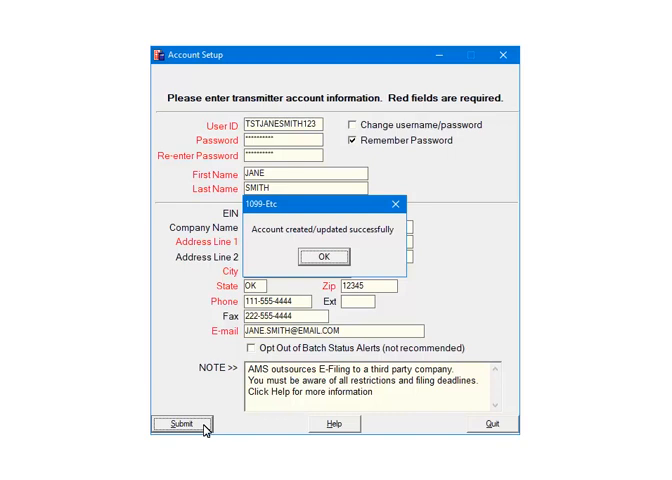
{"action": "mouse_move", "coordinate": [288, 404]}
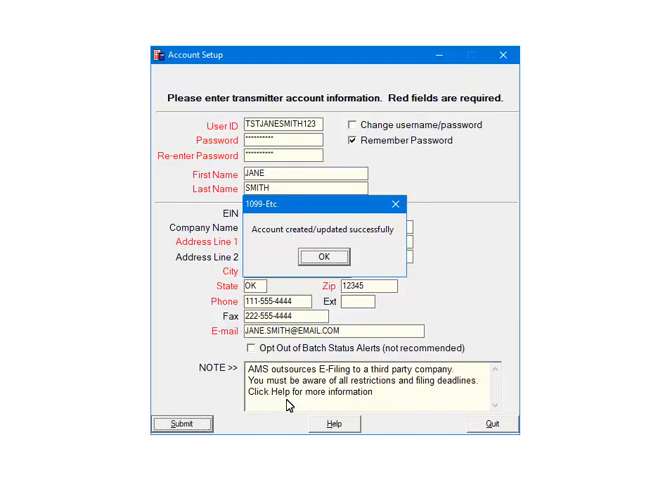
Step: Acknowledge the account-created message and create a new 1099-MISC batch for state NM
{"action": "left_click", "coordinate": [332, 258]}
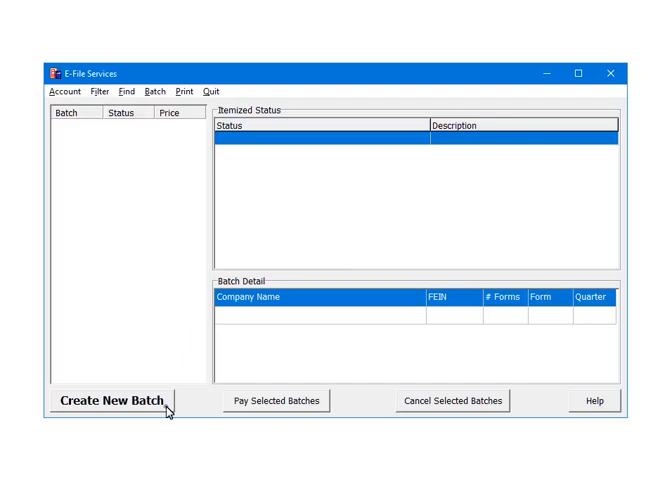
{"action": "left_click", "coordinate": [114, 400]}
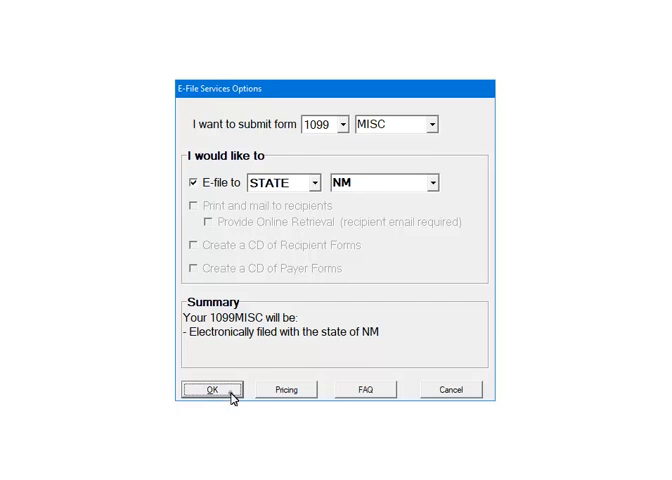
Step: Confirm the E-File Services Options to reach the 1099 Electronic Transmitter details
{"action": "left_click", "coordinate": [210, 388]}
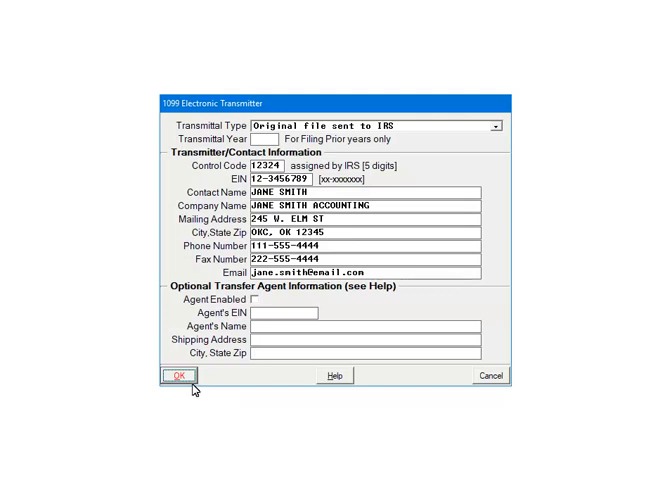
Step: Accept the transmitter contact information, bringing up the Select Payer list
{"action": "left_click", "coordinate": [176, 376]}
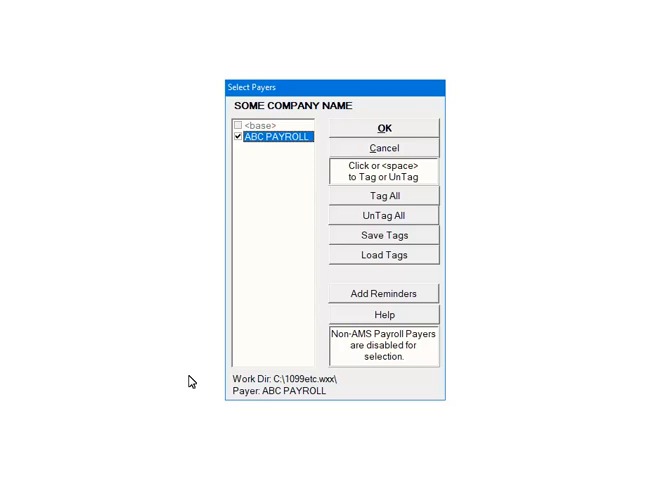
{"action": "mouse_move", "coordinate": [366, 318]}
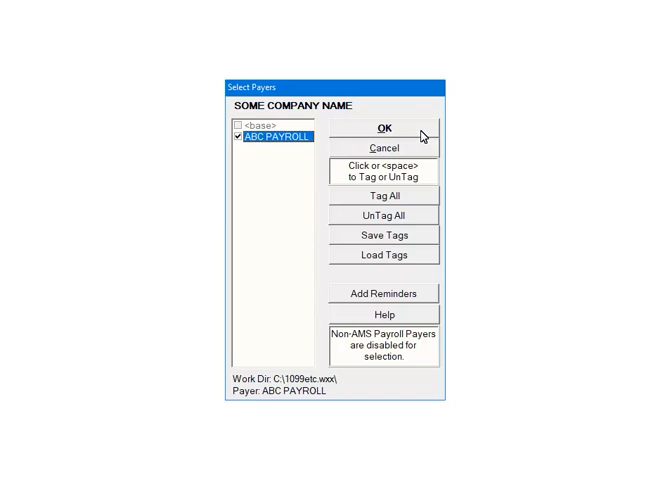
Step: Confirm ABC PAYROLL as the tagged payer for the batch
{"action": "left_click", "coordinate": [380, 132]}
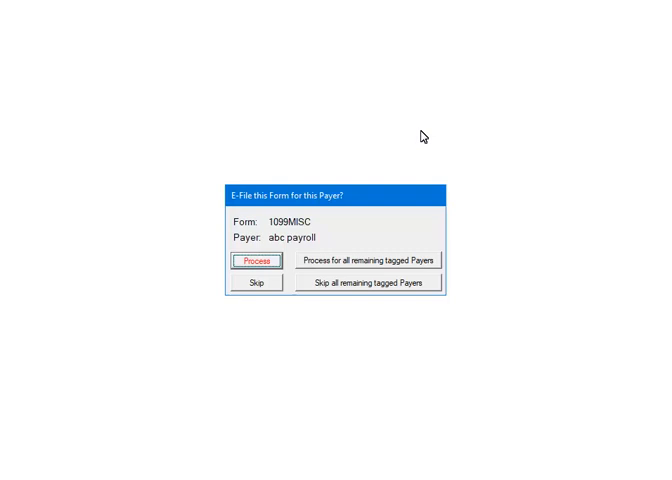
{"action": "mouse_move", "coordinate": [286, 216]}
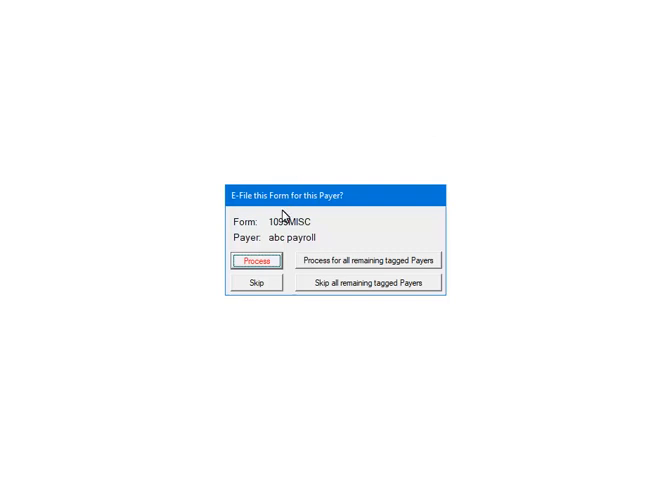
Step: Process the abc payroll 1099-MISC file: 1 file processed, 0 warnings, 0 errors
{"action": "left_click", "coordinate": [258, 260]}
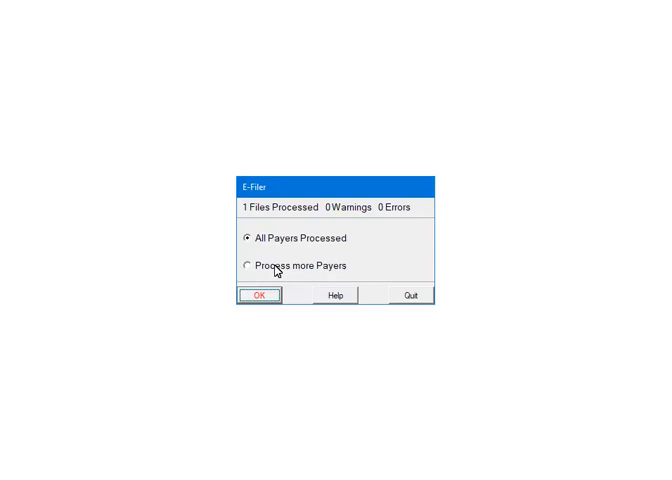
{"action": "mouse_move", "coordinate": [272, 290]}
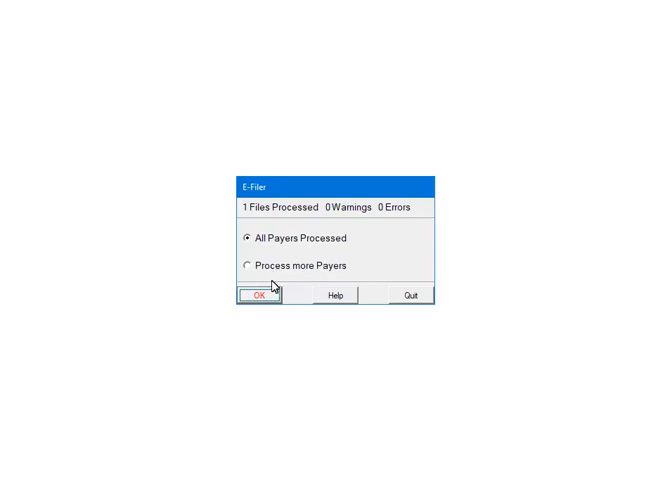
{"action": "left_click", "coordinate": [260, 294]}
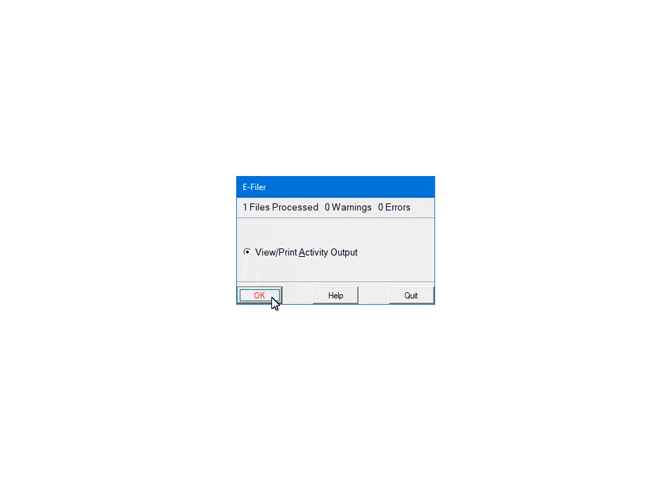
{"action": "mouse_move", "coordinate": [416, 304]}
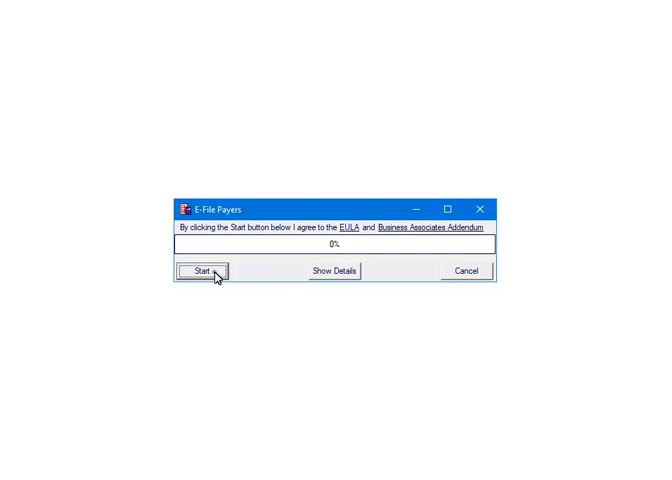
Step: Start the e-file transmission and acknowledge the transmission-errors notice
{"action": "left_click", "coordinate": [204, 272]}
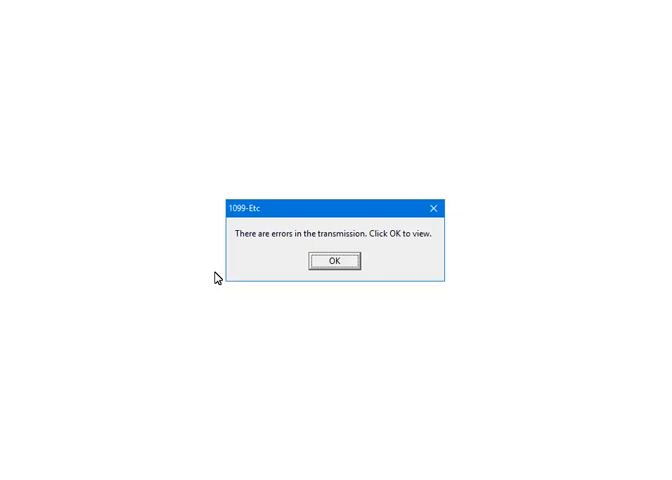
{"action": "mouse_move", "coordinate": [340, 272]}
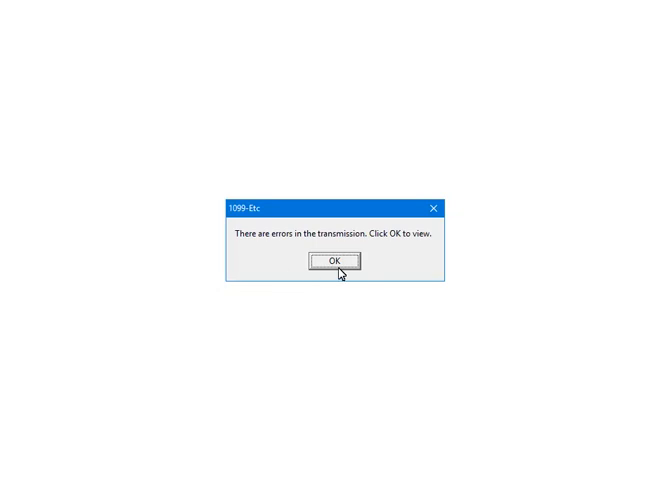
{"action": "left_click", "coordinate": [336, 260]}
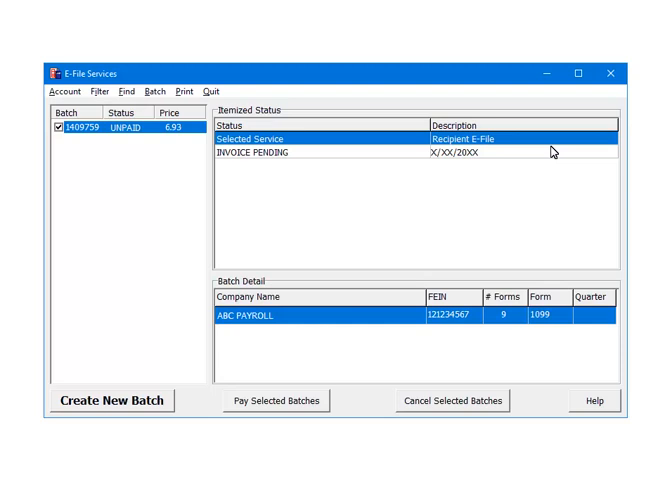
{"action": "mouse_move", "coordinate": [248, 150]}
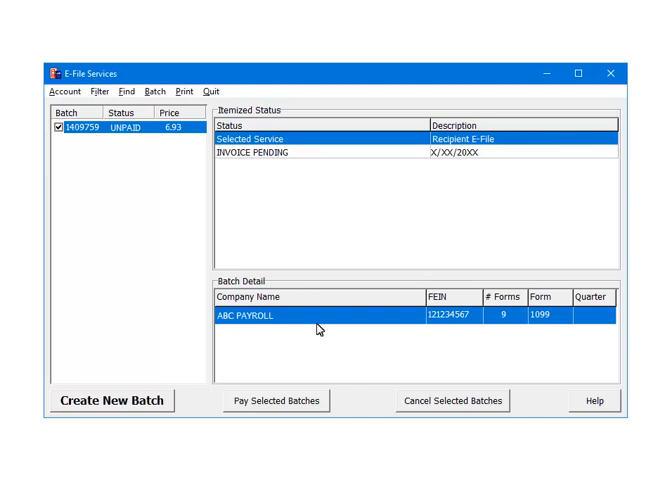
Step: Pay the selected unpaid batch 1409759 for ABC PAYROLL
{"action": "left_click", "coordinate": [274, 400]}
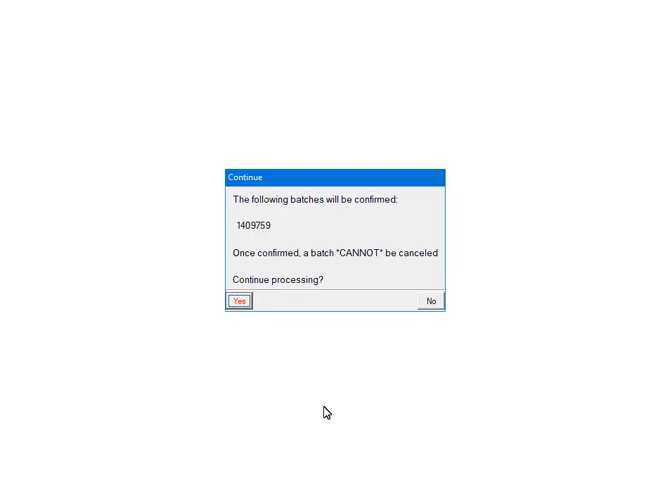
{"action": "mouse_move", "coordinate": [266, 386]}
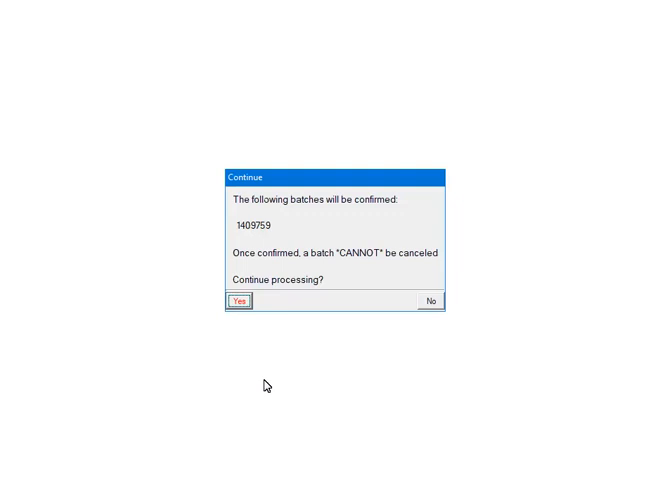
Step: Answer Yes to confirm batch 1409759, accepting it can no longer be canceled
{"action": "left_click", "coordinate": [240, 300]}
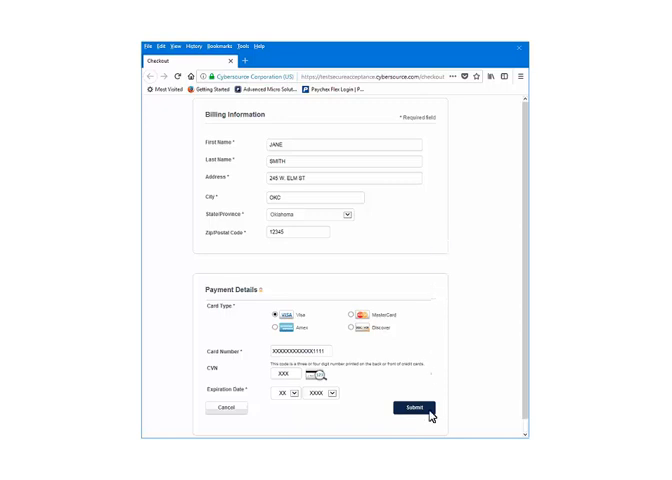
Step: Submit the credit card payment on the checkout page
{"action": "left_click", "coordinate": [408, 408]}
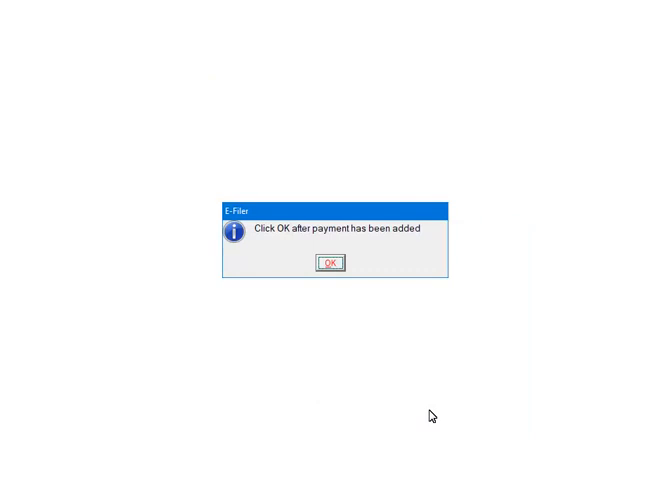
{"action": "mouse_move", "coordinate": [348, 344]}
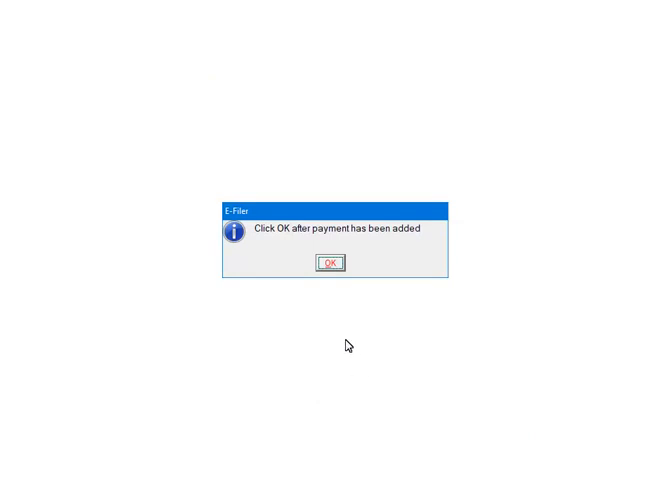
Step: Acknowledge payment added, pay with the saved Visa ending in 1111, and confirm completion
{"action": "left_click", "coordinate": [332, 264]}
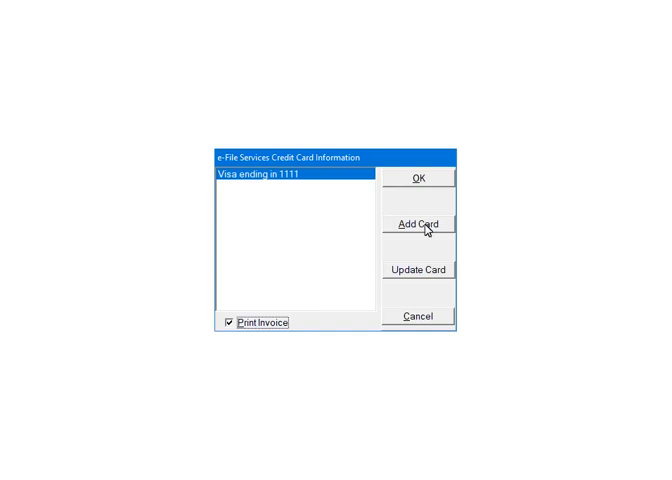
{"action": "left_click", "coordinate": [418, 176]}
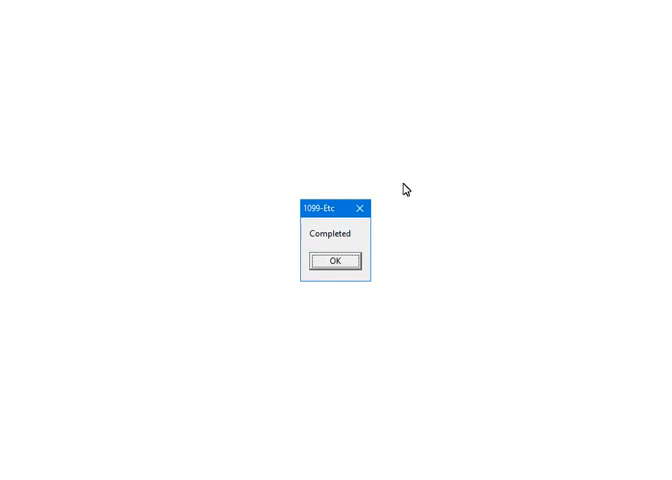
{"action": "left_click", "coordinate": [338, 260]}
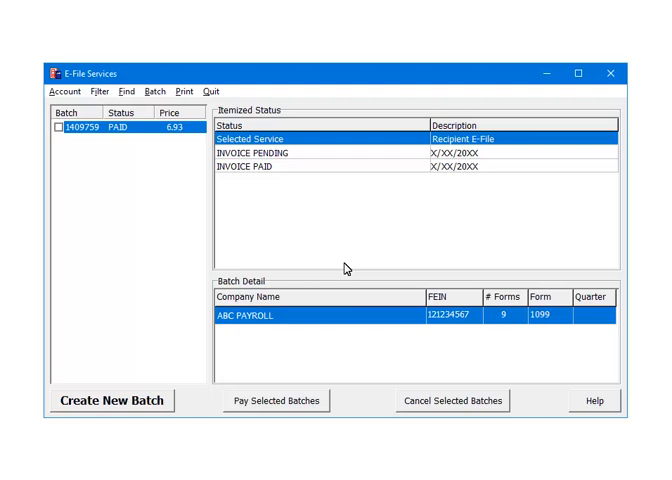
{"action": "mouse_move", "coordinate": [136, 134]}
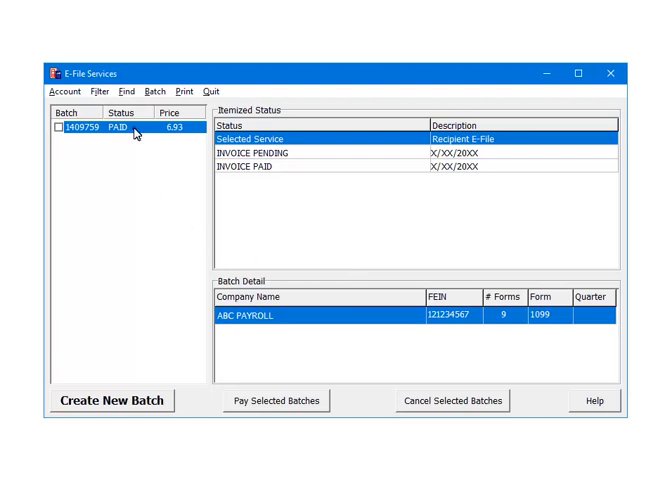